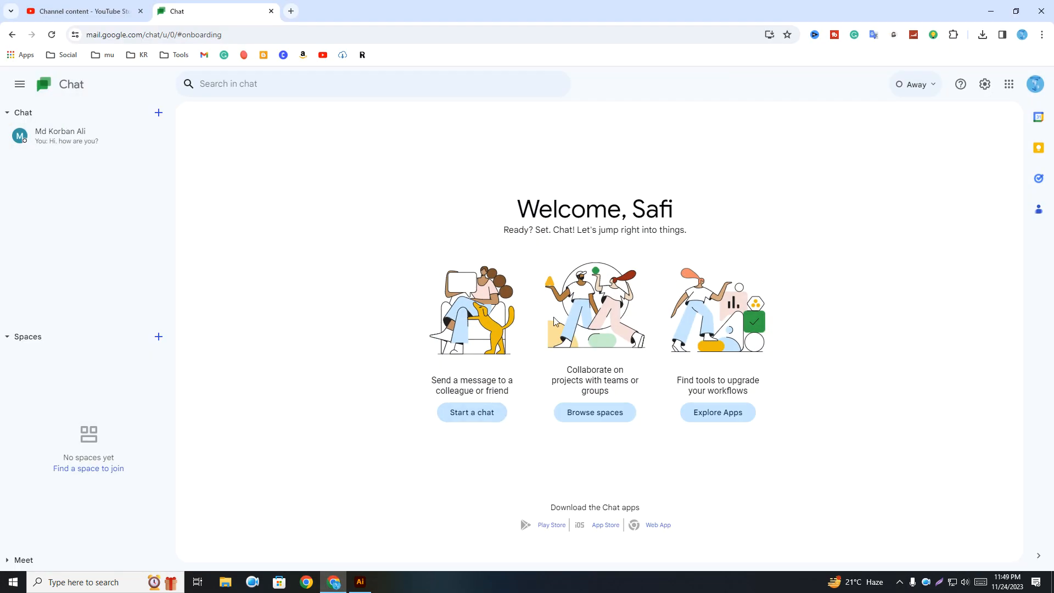
{"action": "mouse_move", "coordinate": [564, 158]}
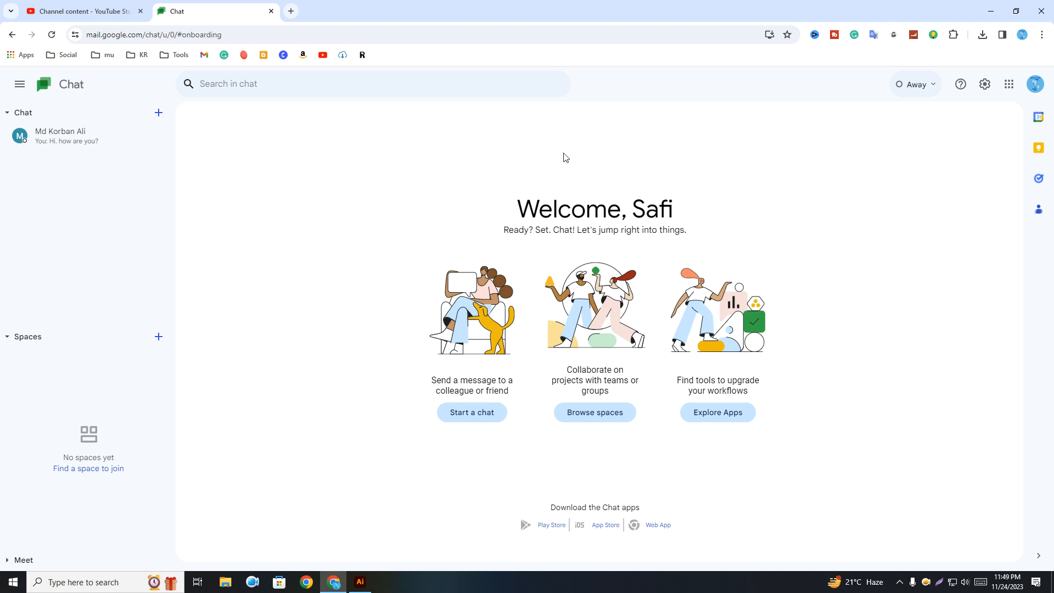
{"action": "mouse_move", "coordinate": [493, 205]}
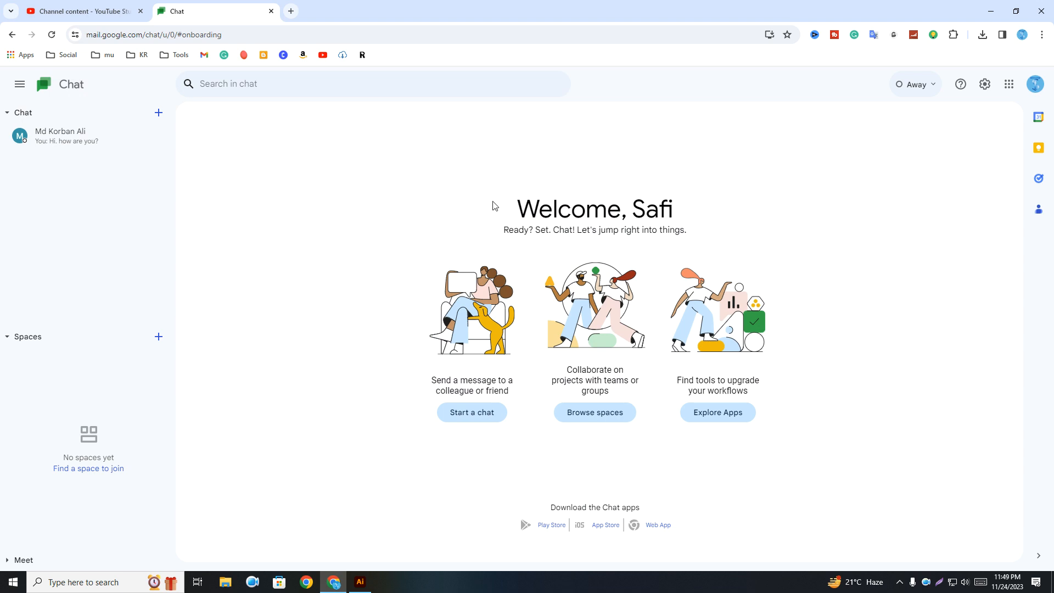
{"action": "left_click", "coordinate": [65, 136]}
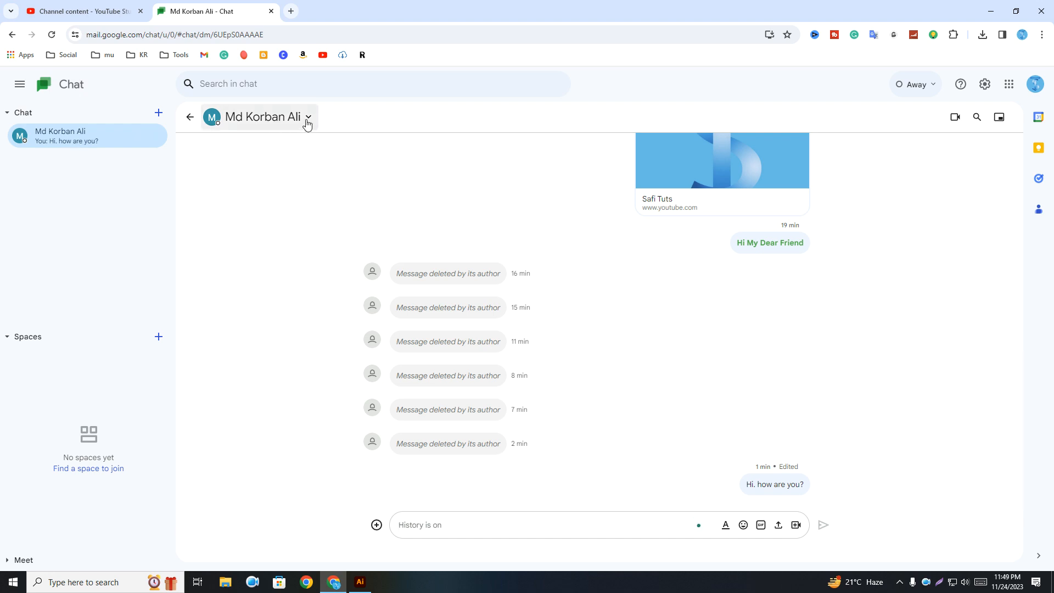
{"action": "left_click", "coordinate": [307, 116]}
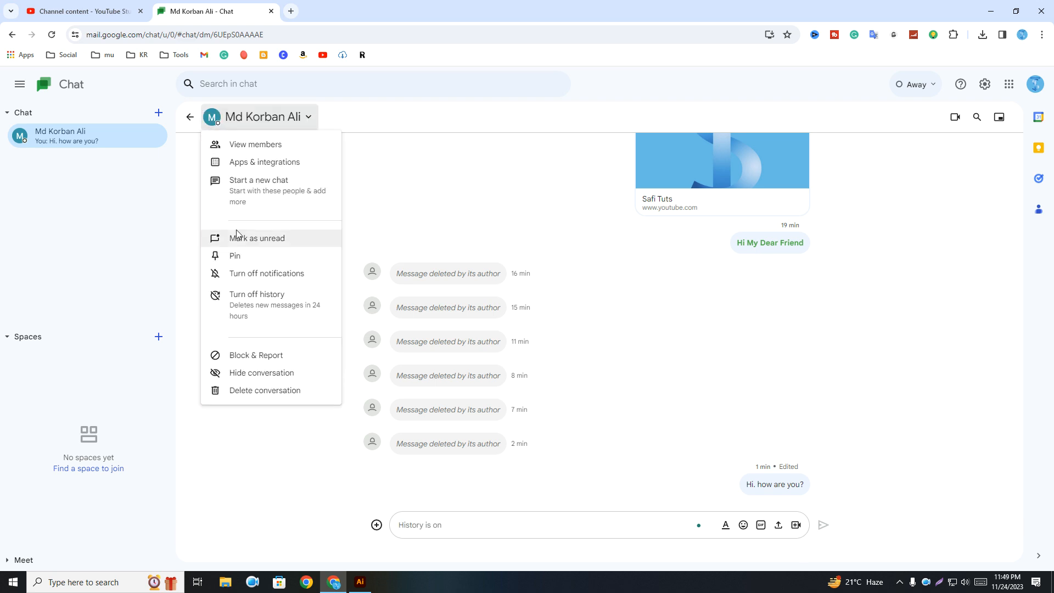
{"action": "mouse_move", "coordinate": [280, 303]}
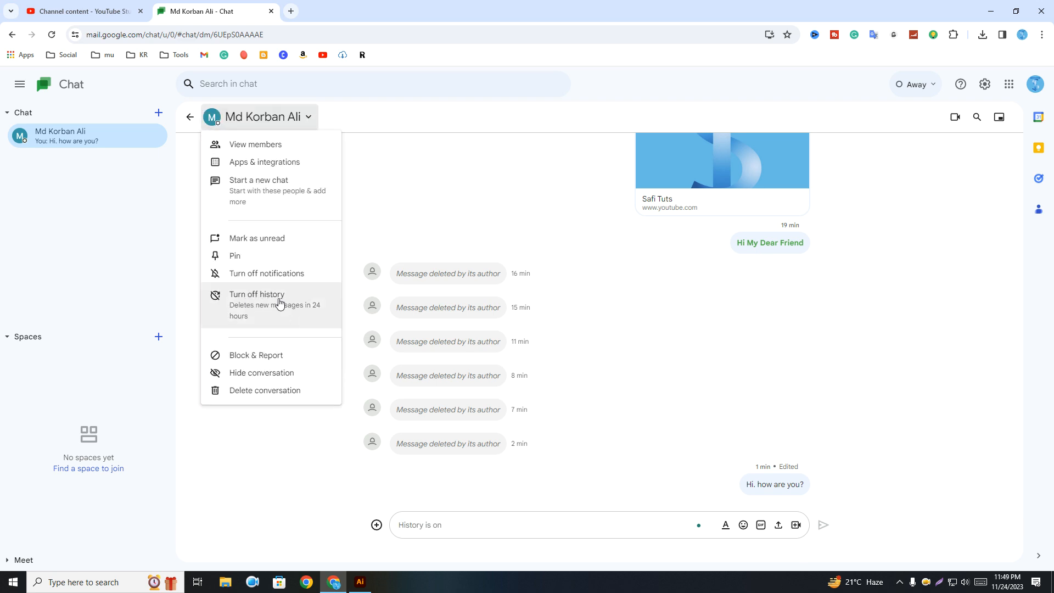
{"action": "mouse_move", "coordinate": [275, 276]}
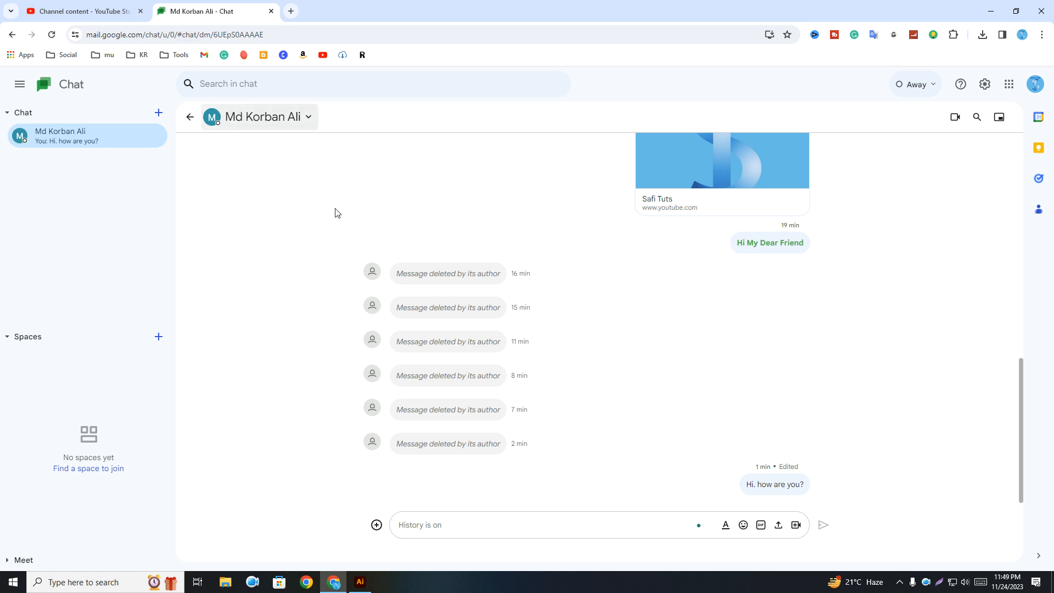
{"action": "mouse_move", "coordinate": [283, 155]}
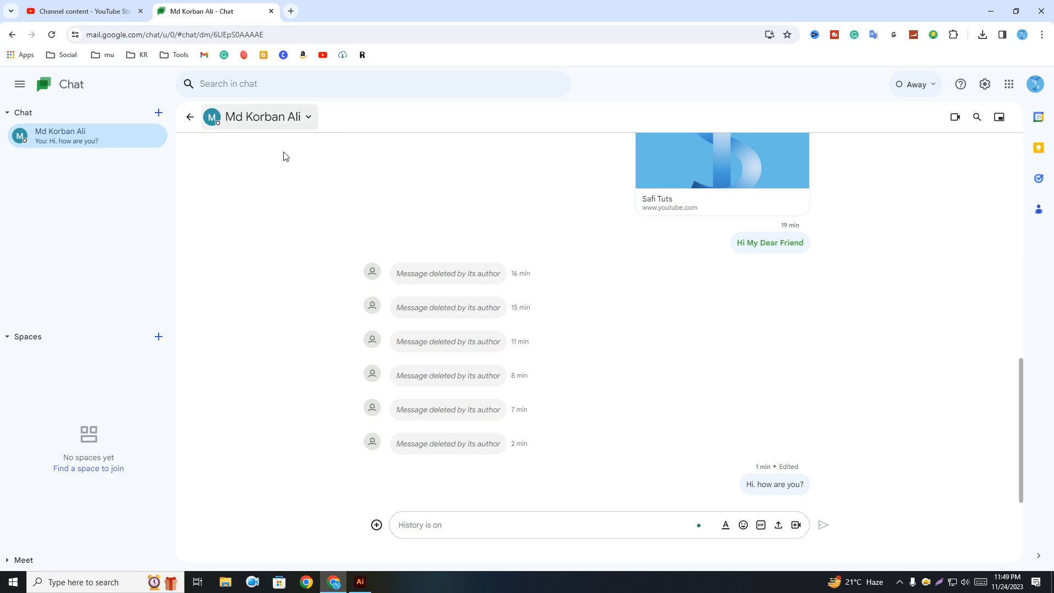
{"action": "mouse_move", "coordinate": [313, 165]}
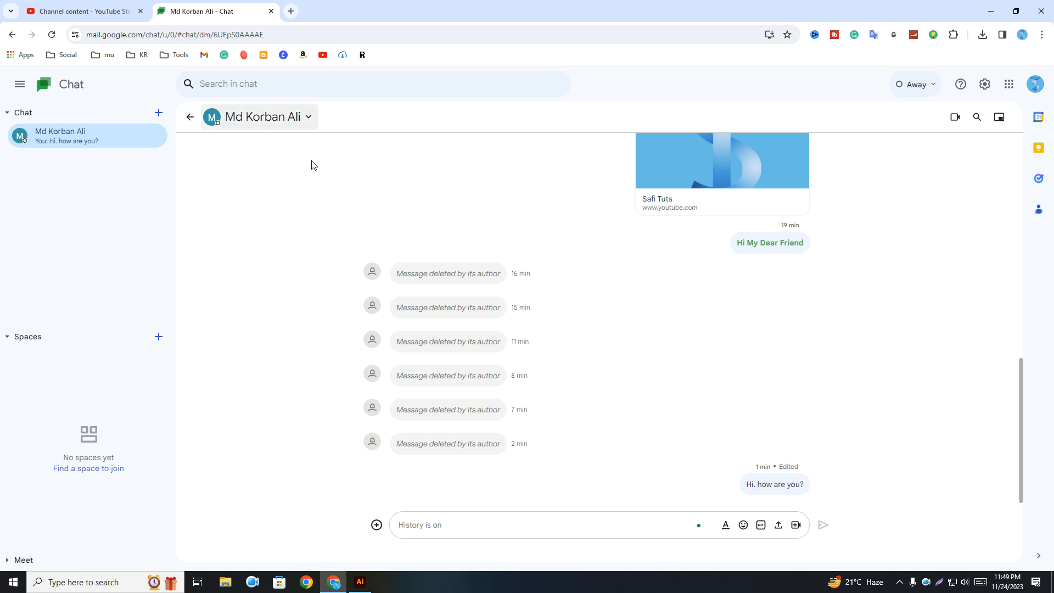
{"action": "mouse_move", "coordinate": [415, 234]}
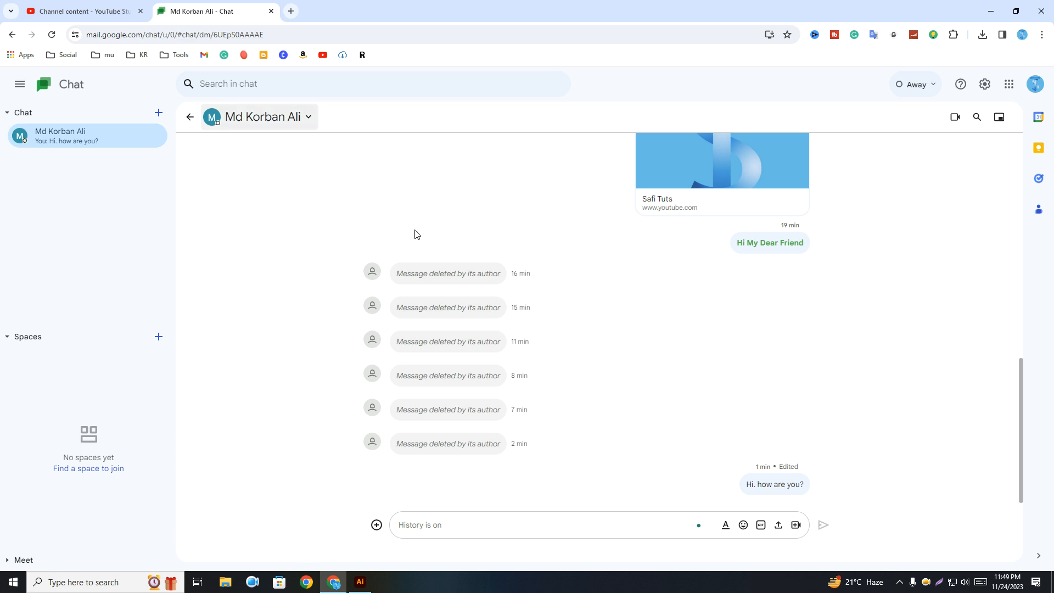
{"action": "mouse_move", "coordinate": [408, 228]}
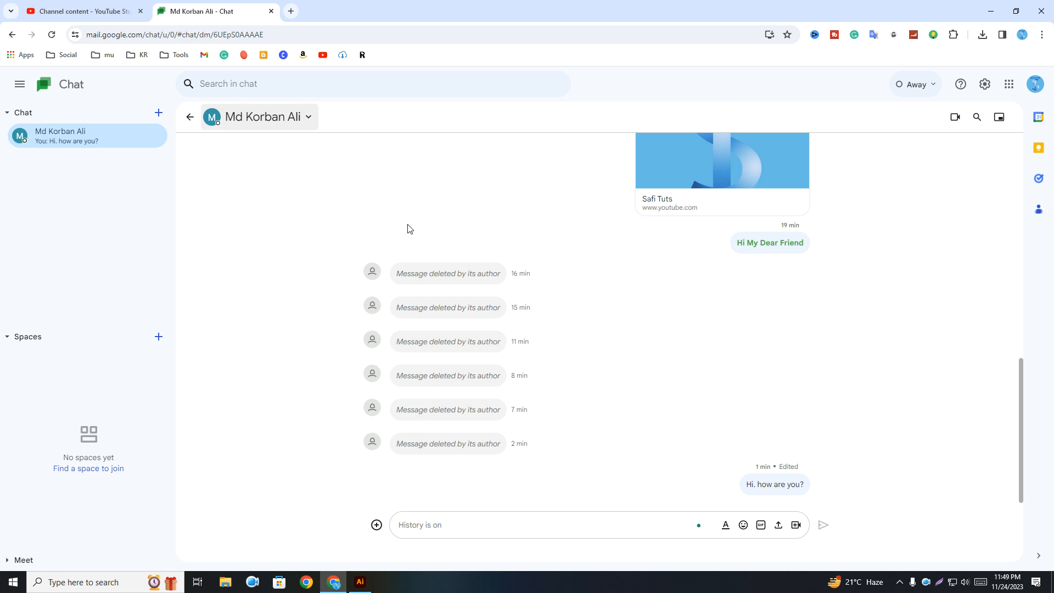